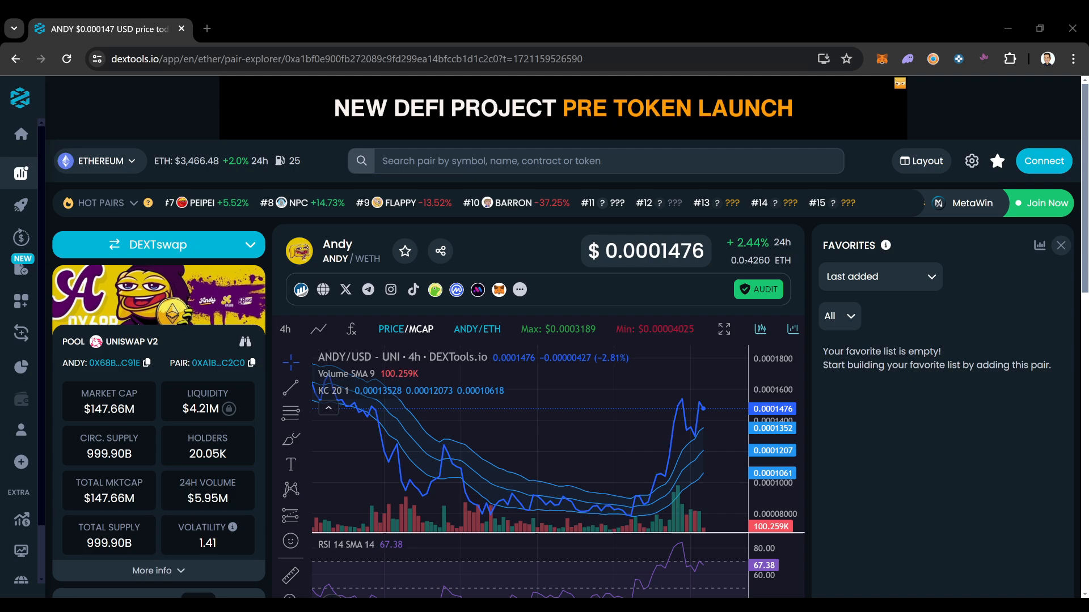
- Search DEXTools for 'andy' and open the top ANDY/WETH Uniswap pair result
{"action": "left_click", "coordinate": [595, 160]}
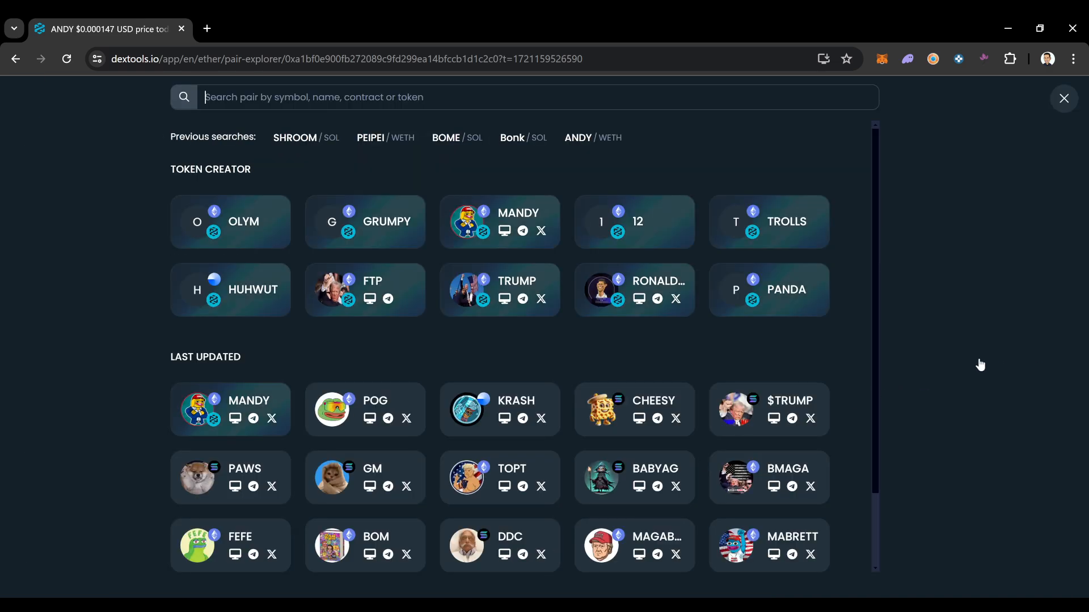
{"action": "left_click", "coordinate": [15, 58]}
{"action": "type", "text": "andy"}
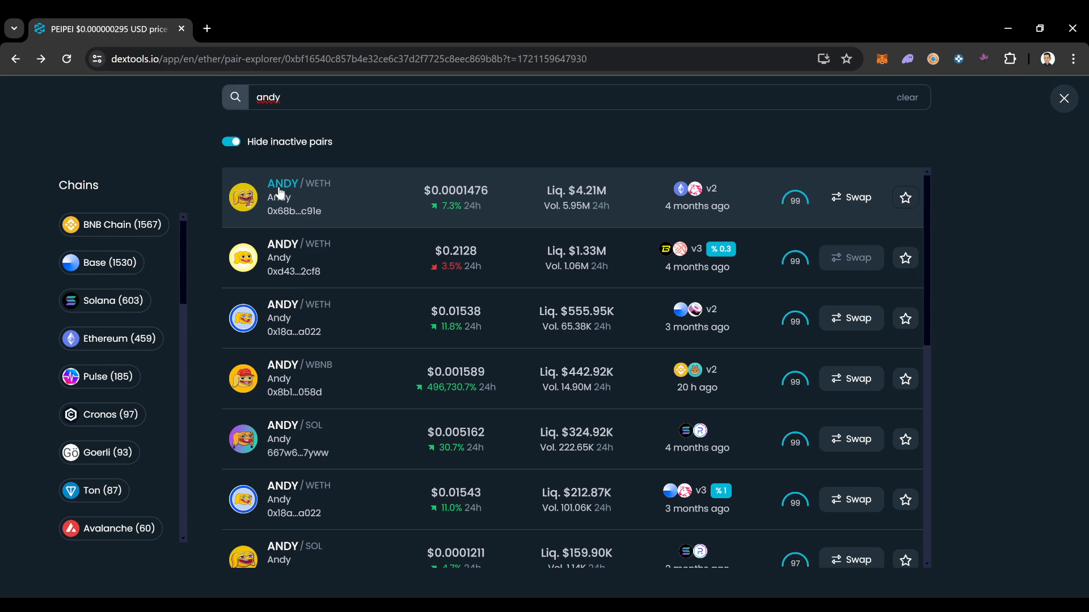
{"action": "left_click", "coordinate": [282, 197]}
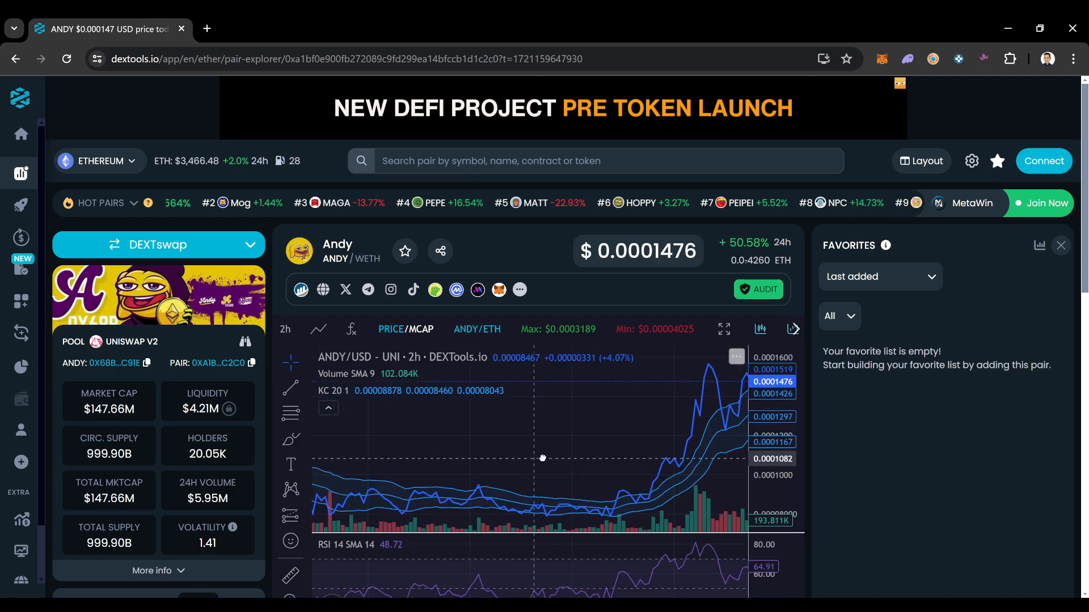
- Set the ANDY/WETH chart to 1h candles and scroll down to the 5m–7d stats panel
{"action": "left_click", "coordinate": [284, 328]}
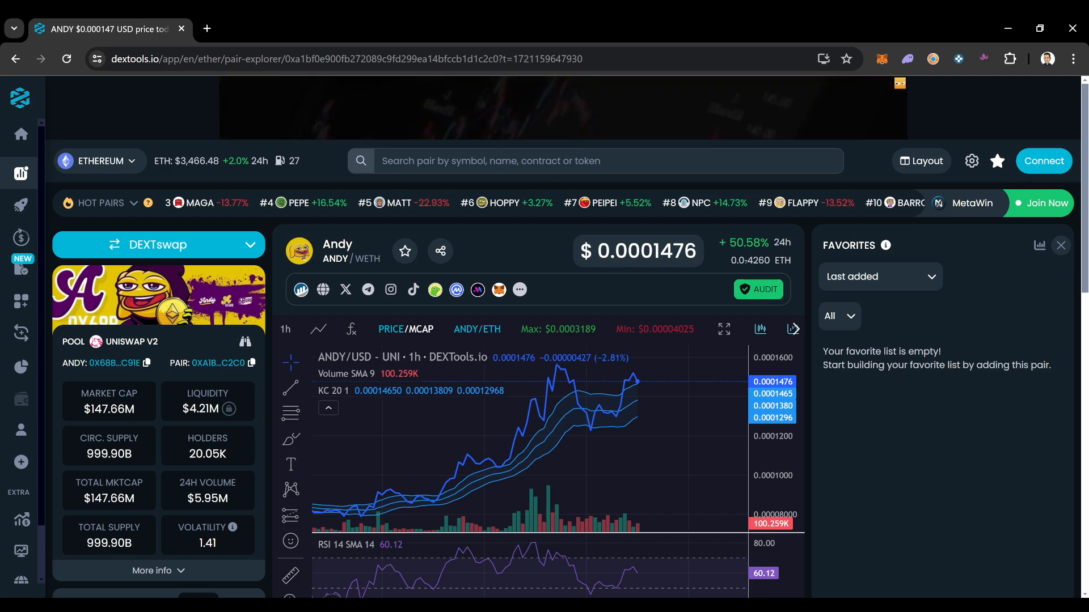
{"action": "scroll", "scroll_direction": "down", "scroll_amount": 3}
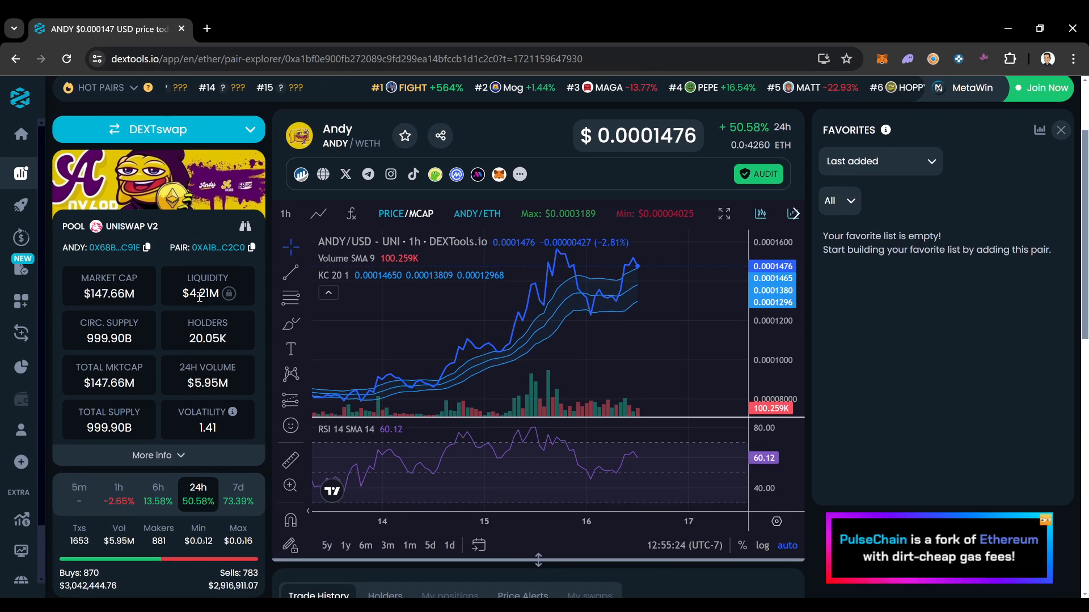
{"action": "mouse_move", "coordinate": [345, 174]}
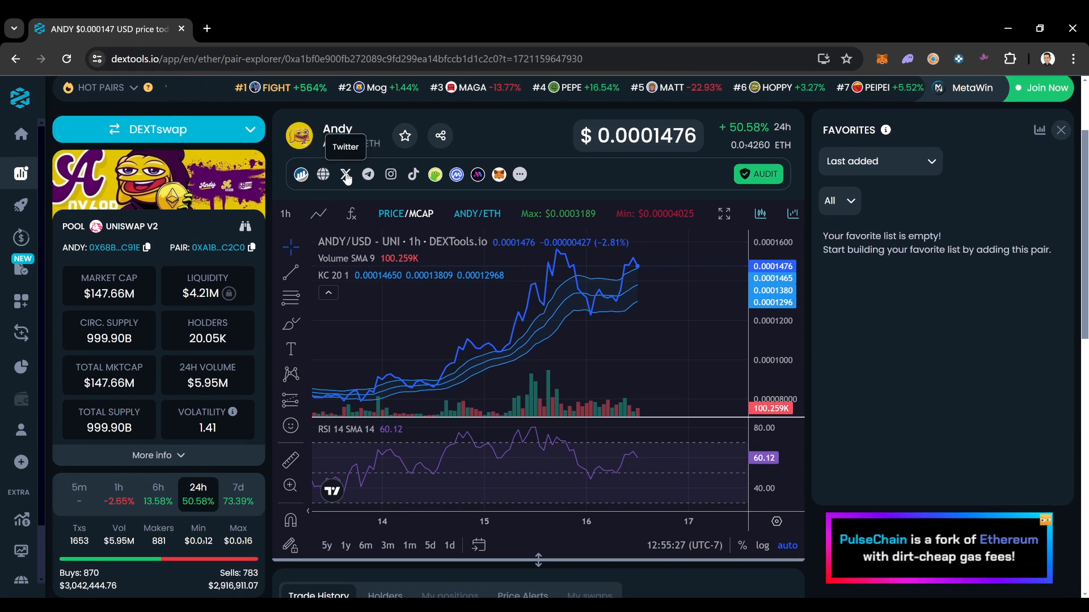
{"action": "left_click", "coordinate": [345, 174]}
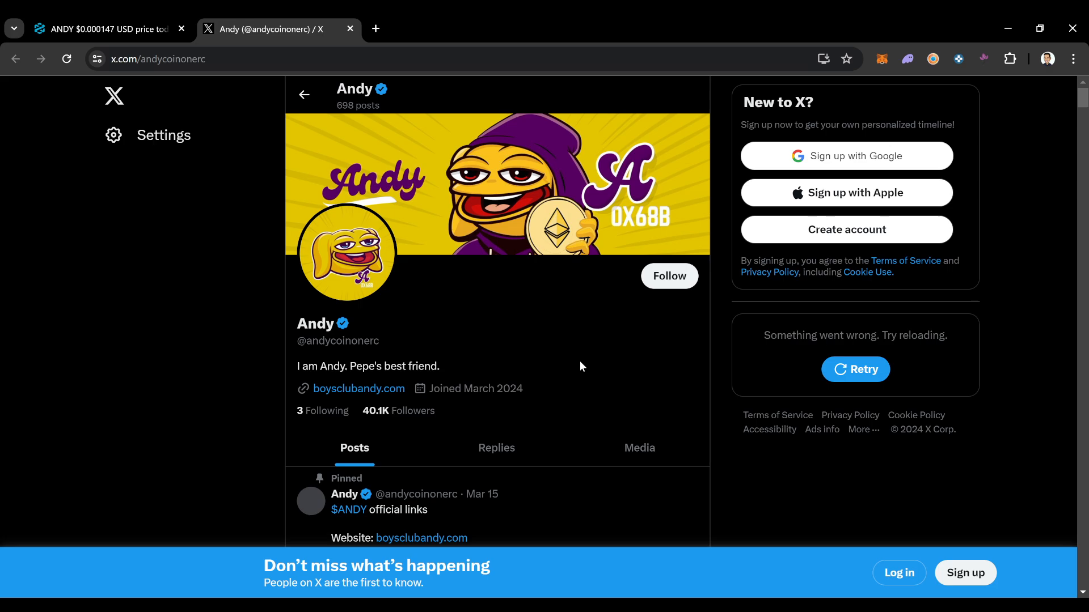
{"action": "scroll", "scroll_direction": "down", "scroll_amount": 3}
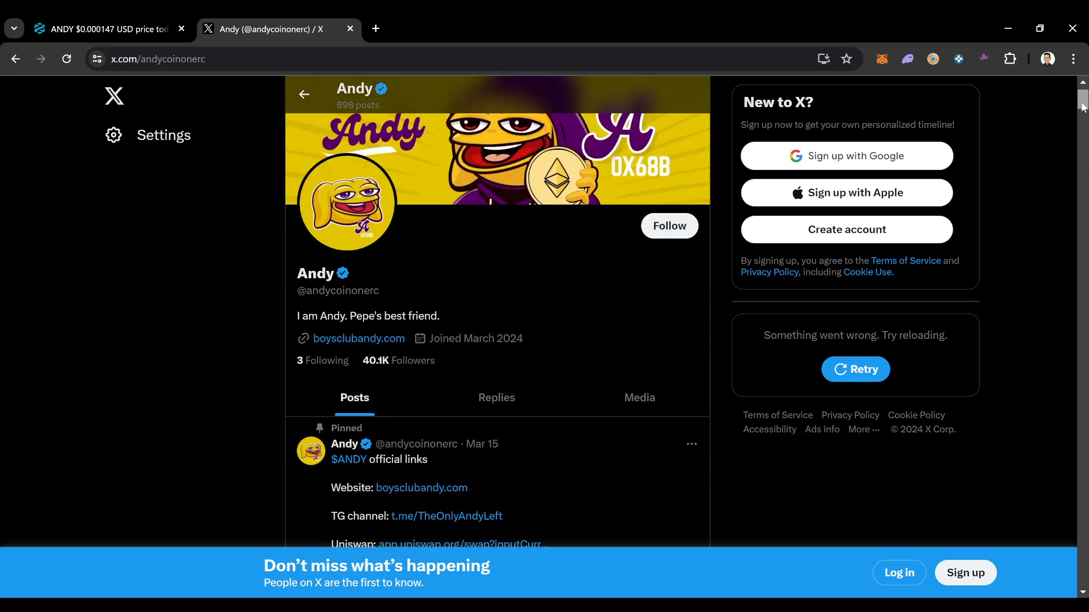
{"action": "scroll", "scroll_direction": "down", "scroll_amount": 3}
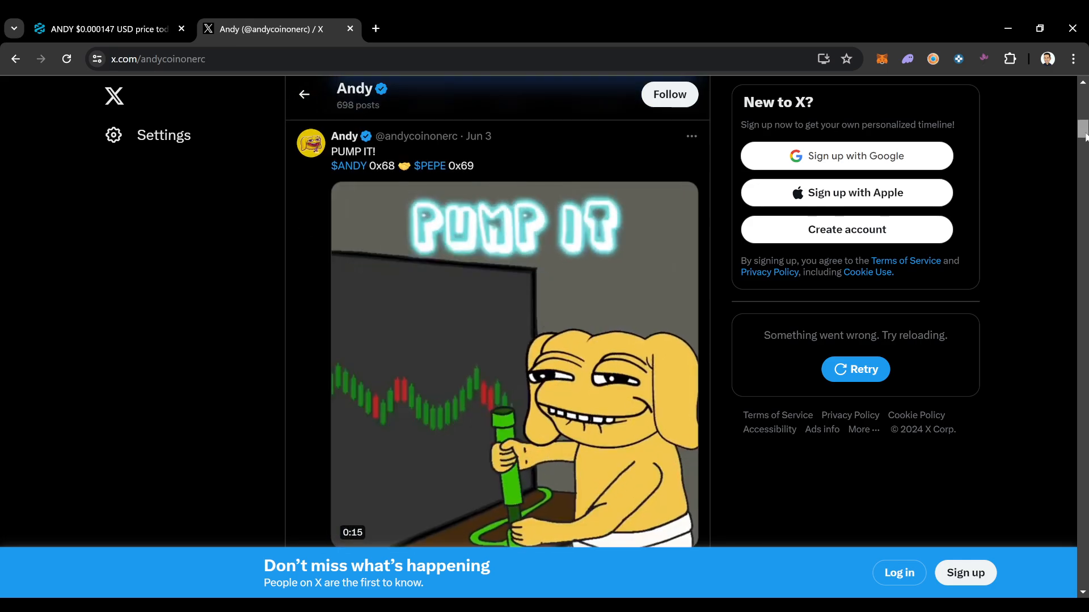
{"action": "scroll", "scroll_direction": "down", "scroll_amount": 3}
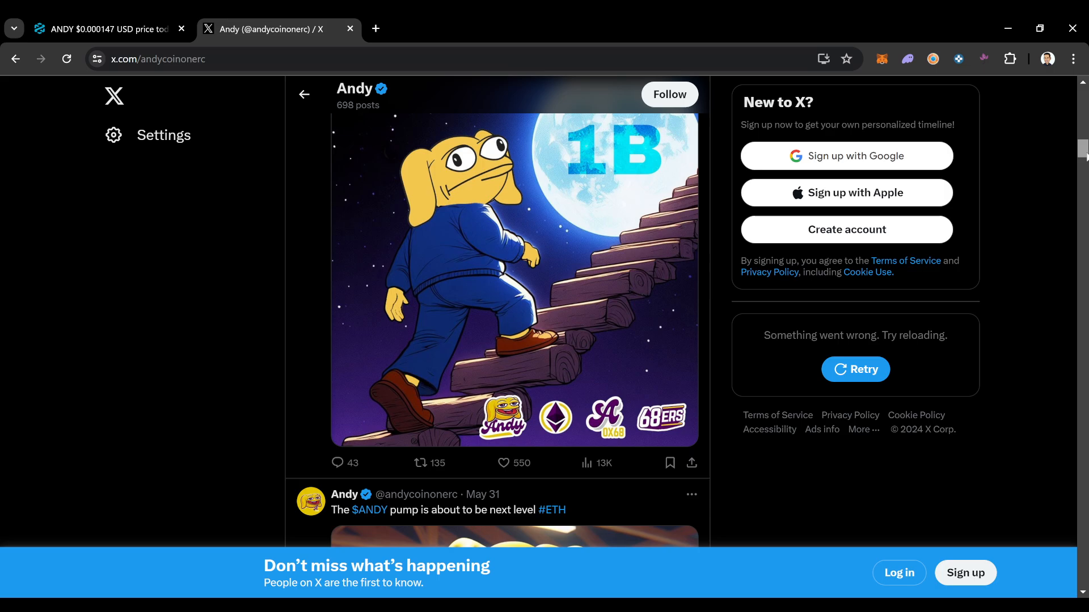
{"action": "scroll", "scroll_direction": "down", "scroll_amount": 3}
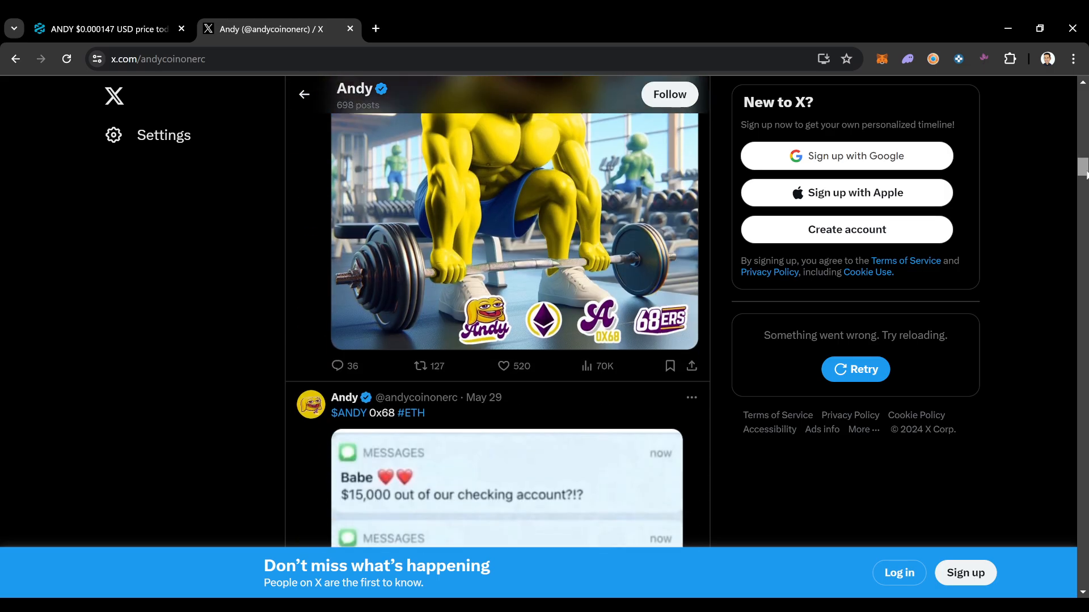
{"action": "scroll", "scroll_direction": "down", "scroll_amount": 3}
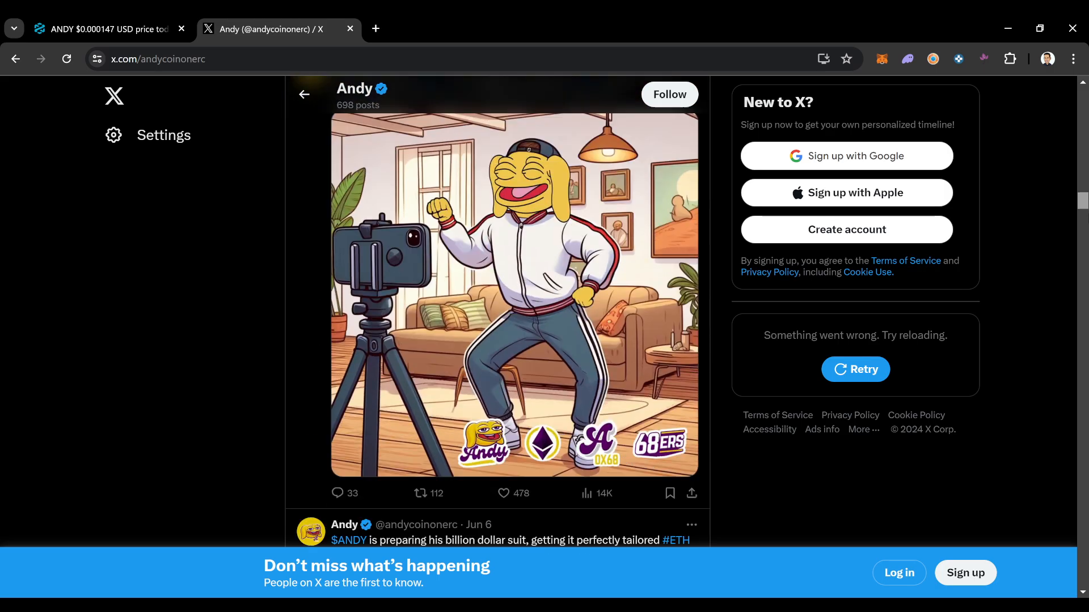
- Scroll further through Andy's meme posts, then go back to the DEXTools ANDY/WETH tab
{"action": "scroll", "scroll_direction": "down", "scroll_amount": 3}
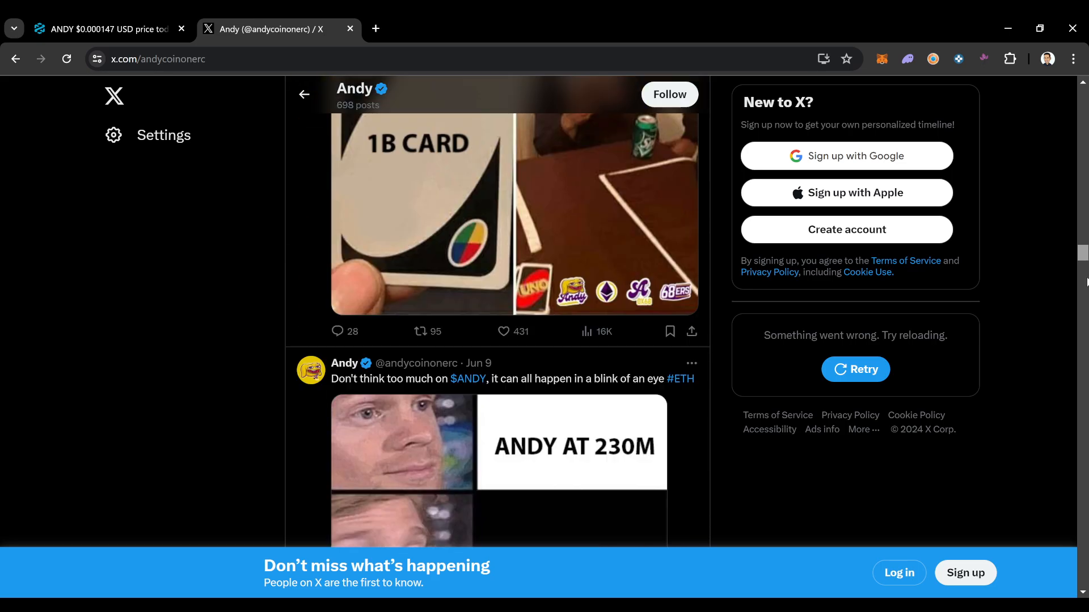
{"action": "scroll", "scroll_direction": "down", "scroll_amount": 3}
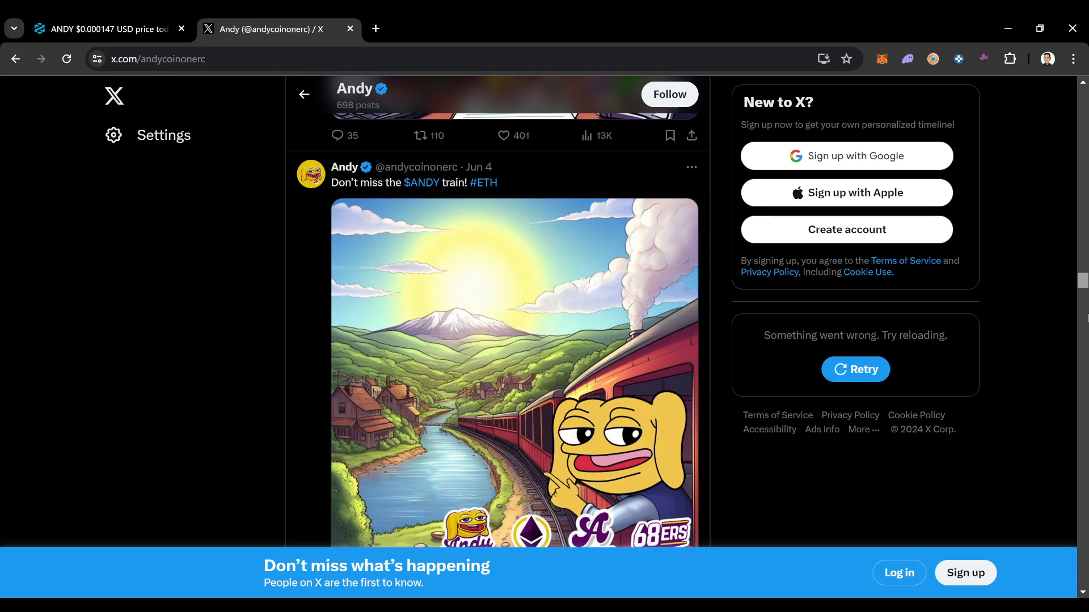
{"action": "scroll", "scroll_direction": "down", "scroll_amount": 3}
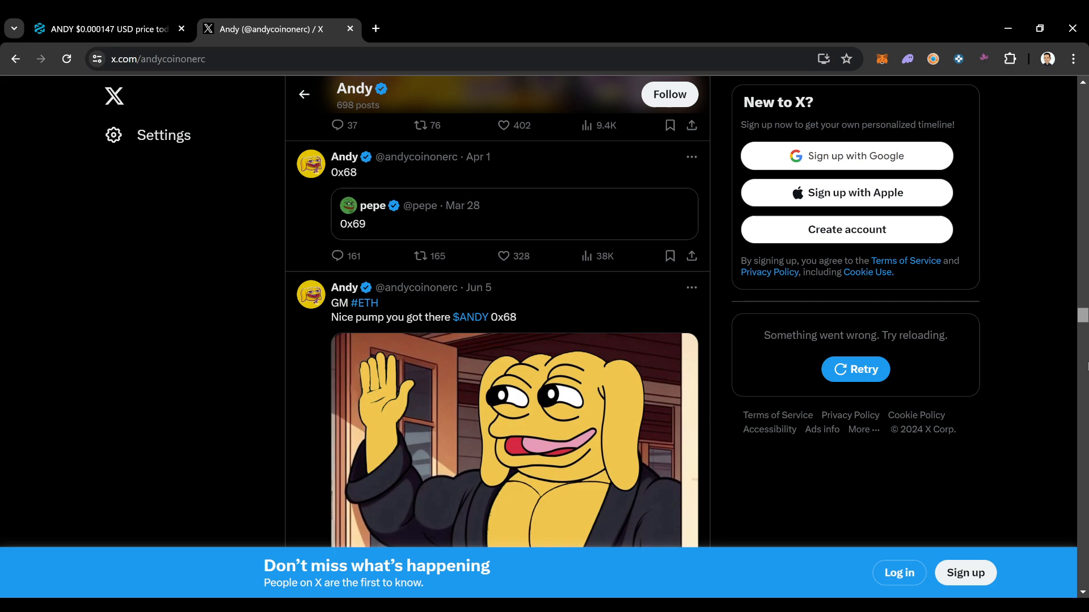
{"action": "scroll", "scroll_direction": "down", "scroll_amount": 3}
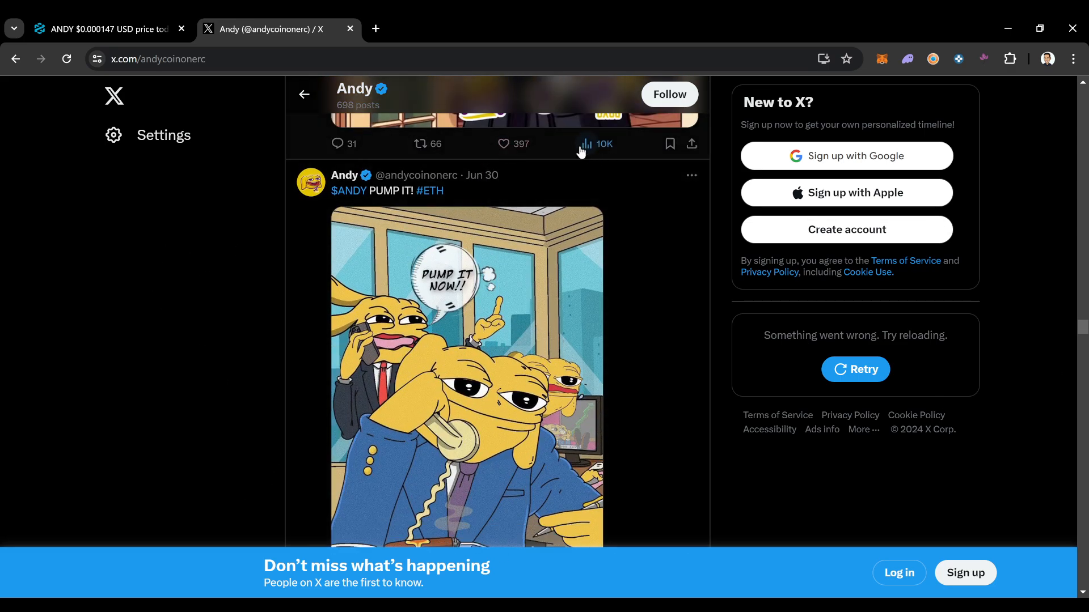
{"action": "mouse_move", "coordinate": [1041, 237]}
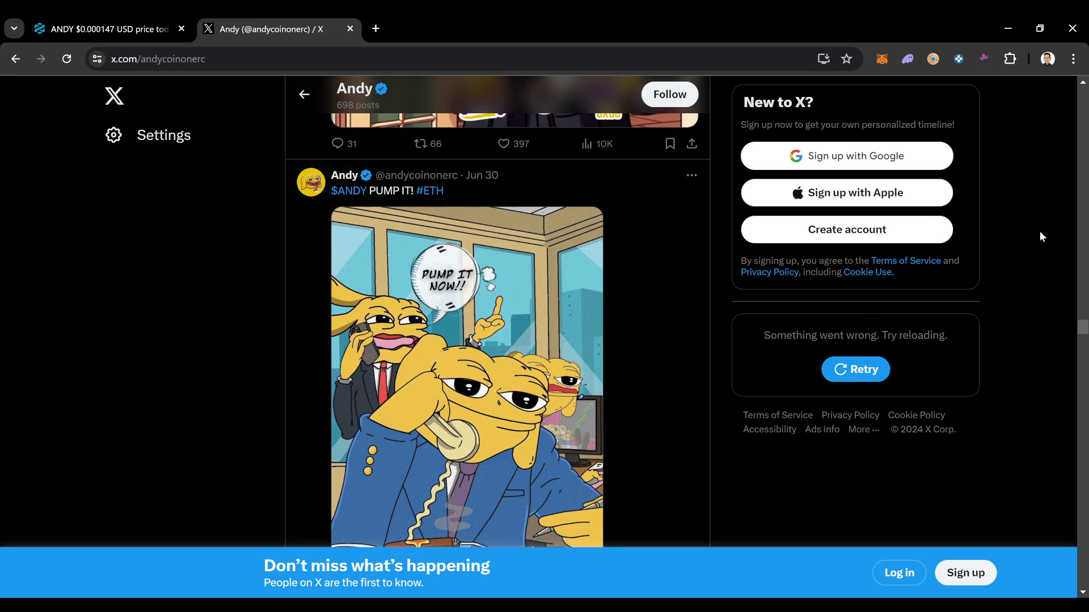
{"action": "scroll", "scroll_direction": "down", "scroll_amount": 3}
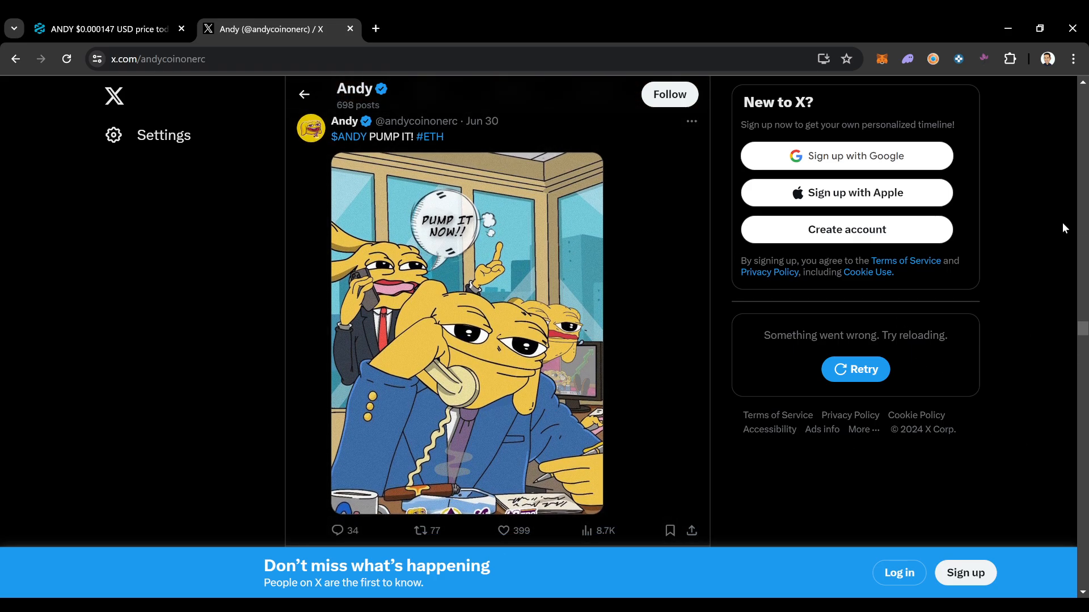
{"action": "scroll", "scroll_direction": "down", "scroll_amount": 3}
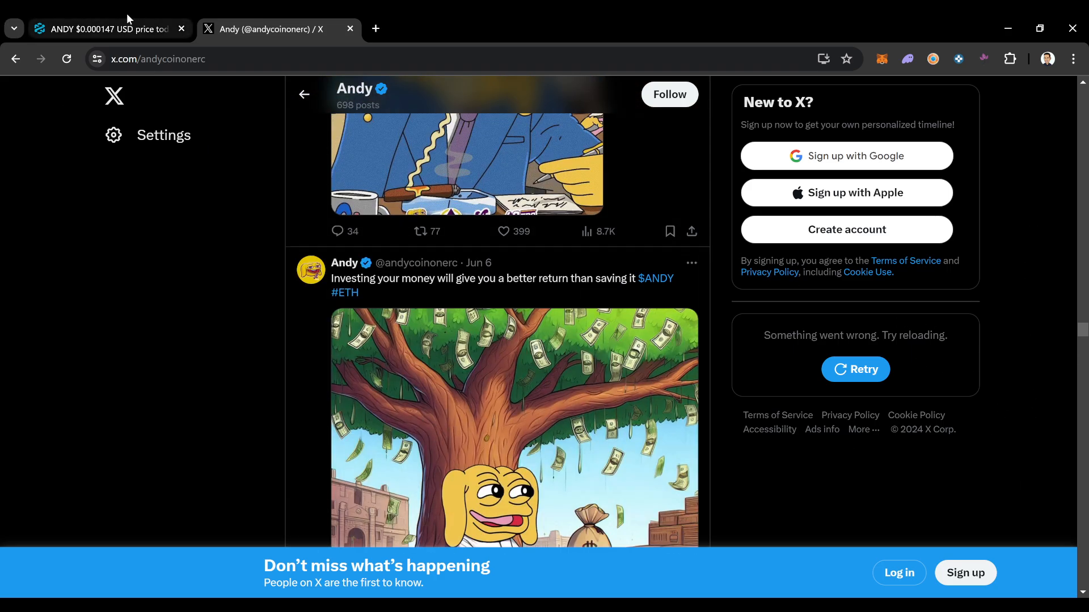
{"action": "left_click", "coordinate": [105, 29]}
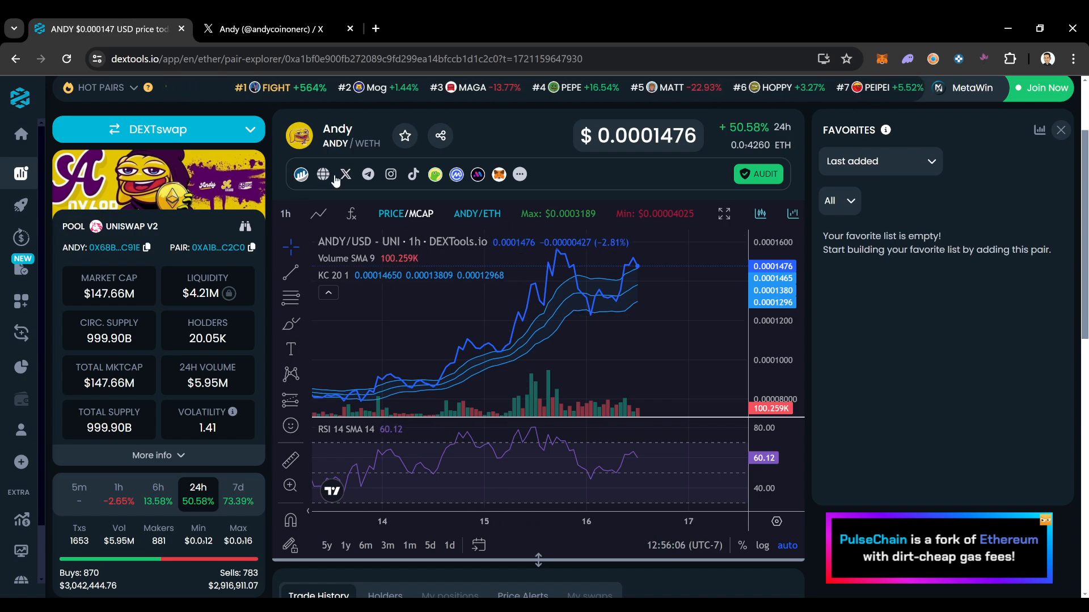
{"action": "mouse_move", "coordinate": [368, 174]}
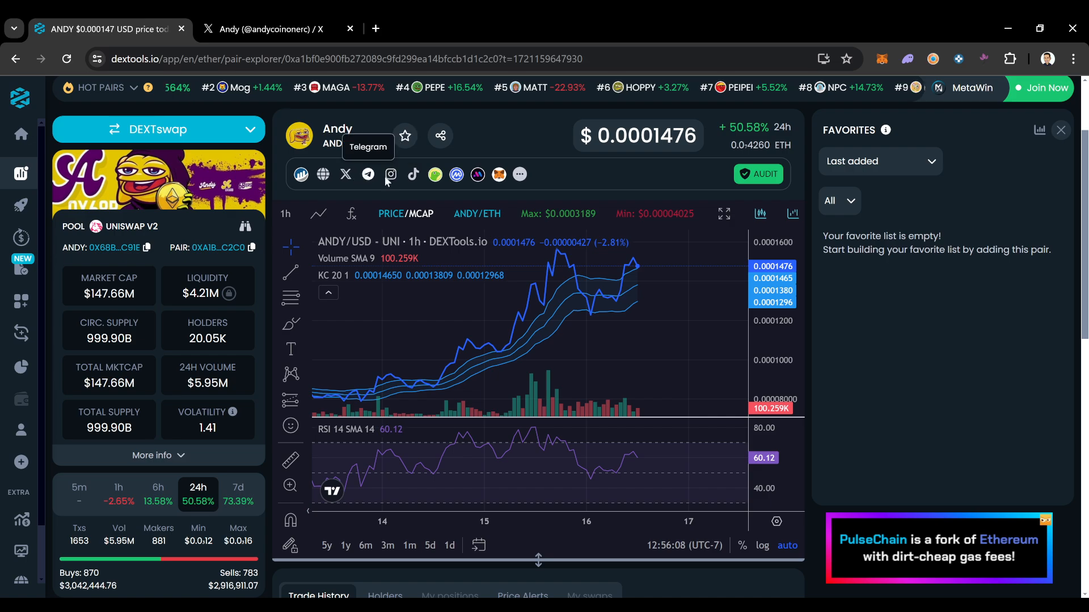
- View the ANDY Telegram channel in the browser, declining Telegram Desktop, then close the tab
{"action": "left_click", "coordinate": [368, 174]}
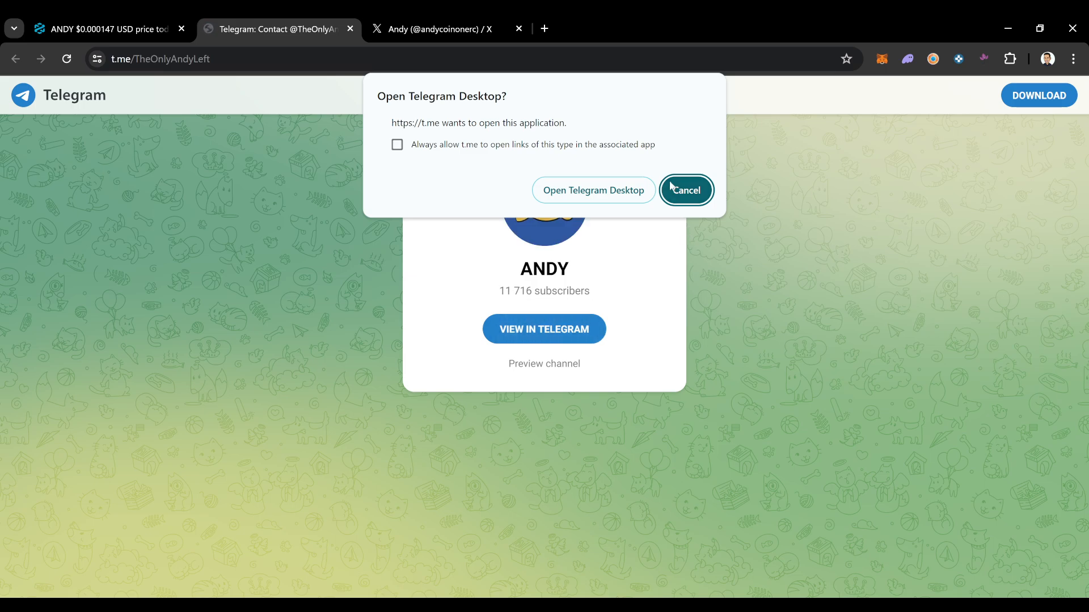
{"action": "left_click", "coordinate": [685, 190]}
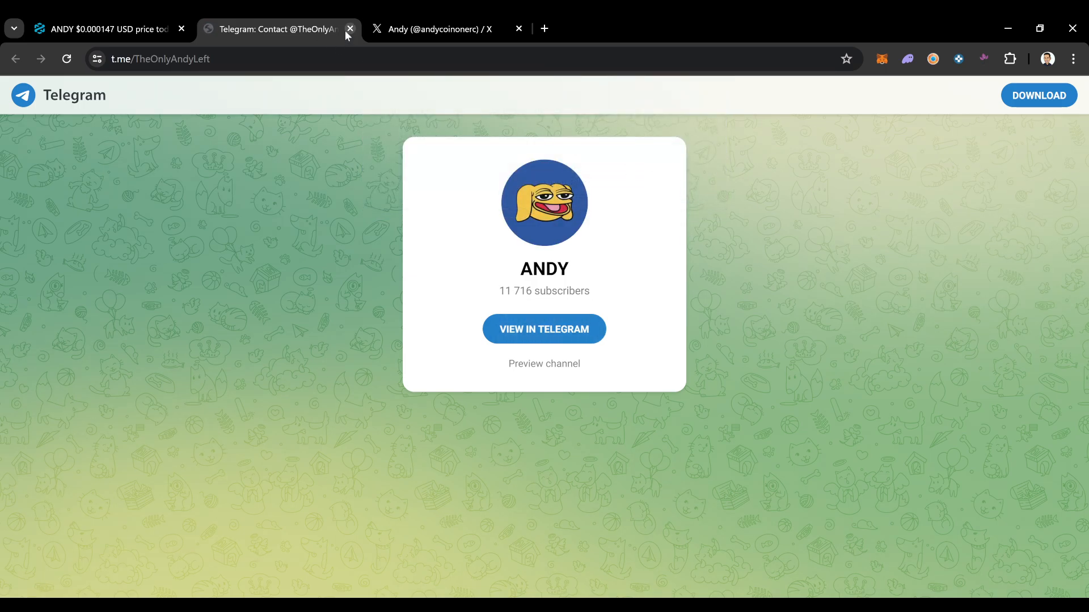
{"action": "left_click", "coordinate": [350, 29]}
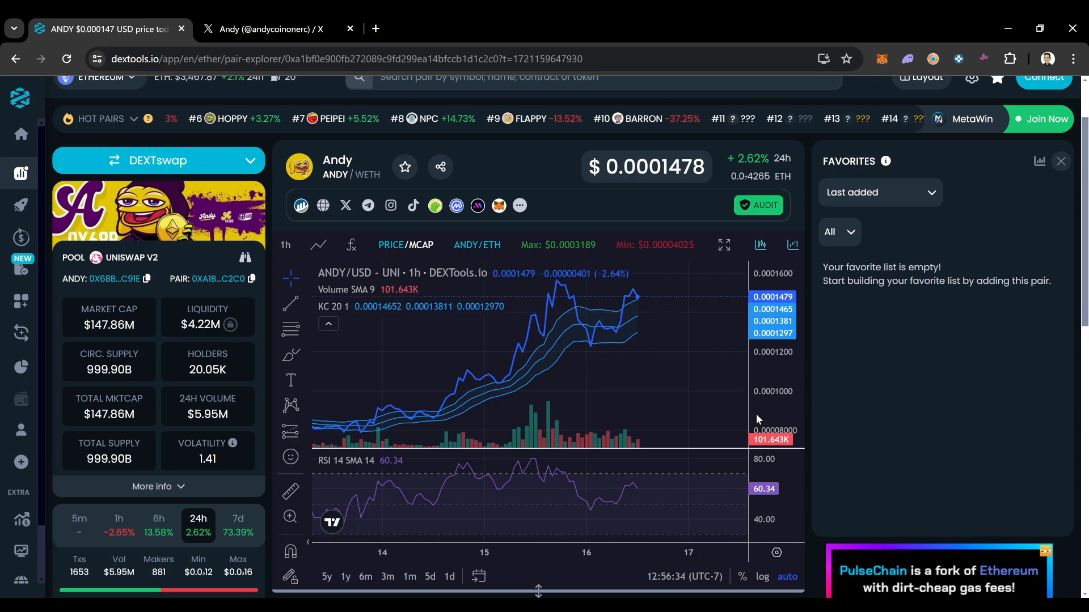
- Switch the ANDY/WETH chart timeframe from 1h to 15-minute candles
{"action": "left_click", "coordinate": [285, 244]}
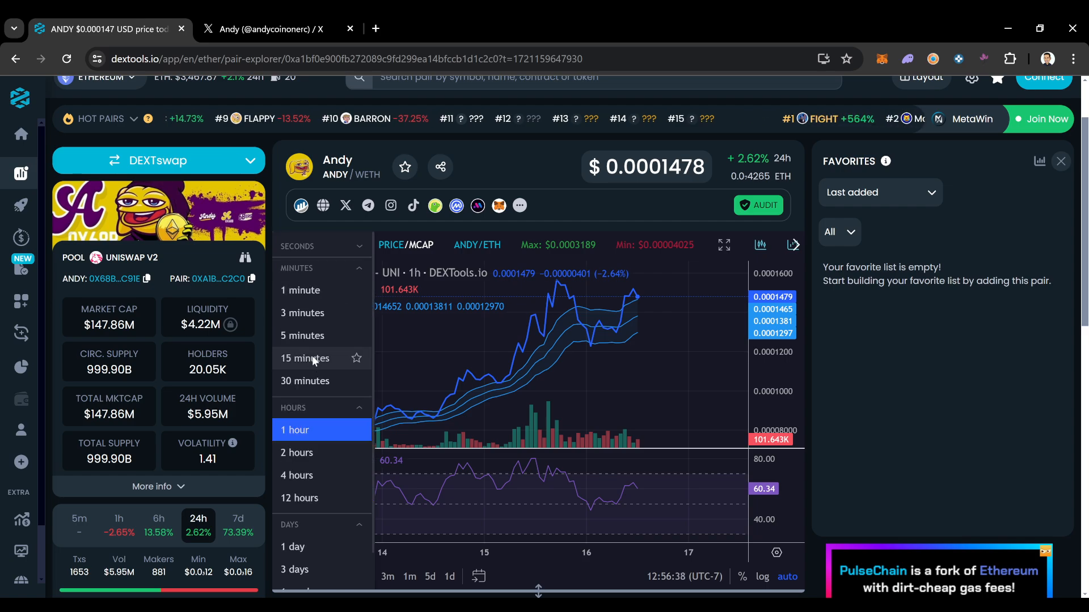
{"action": "left_click", "coordinate": [304, 358]}
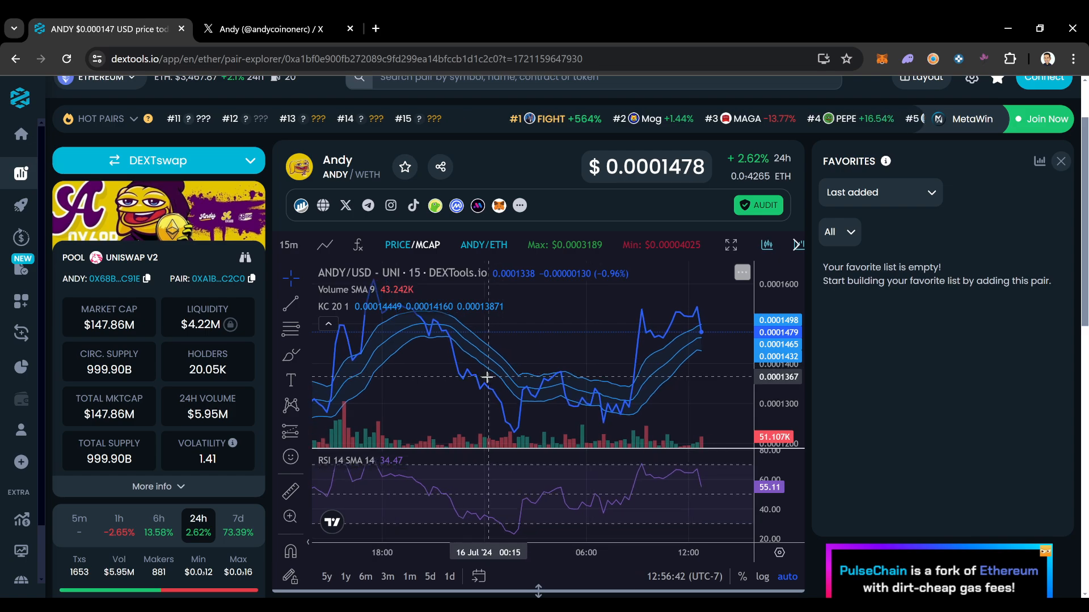
{"action": "mouse_move", "coordinate": [569, 377]}
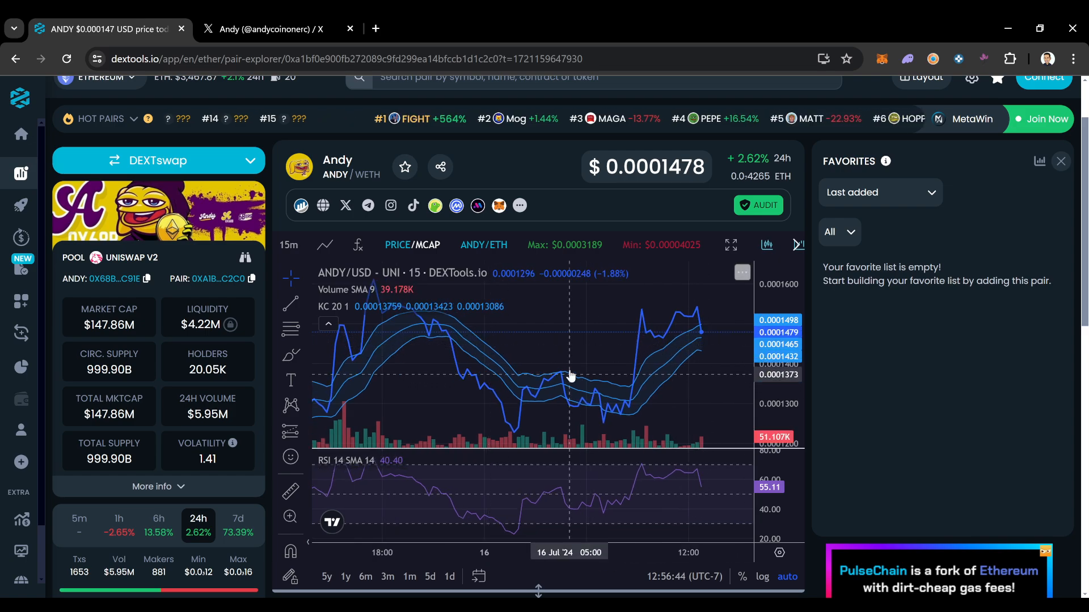
{"action": "mouse_move", "coordinate": [584, 365]}
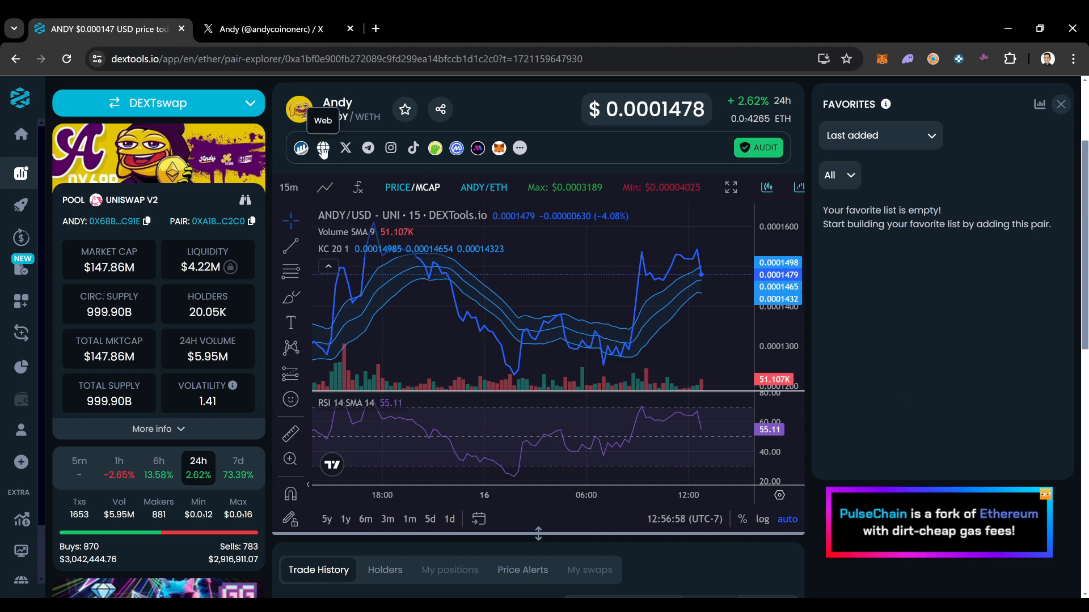
- Open boysclubandy.com from the Web link and scroll down to its exchange listings and footer
{"action": "left_click", "coordinate": [322, 148]}
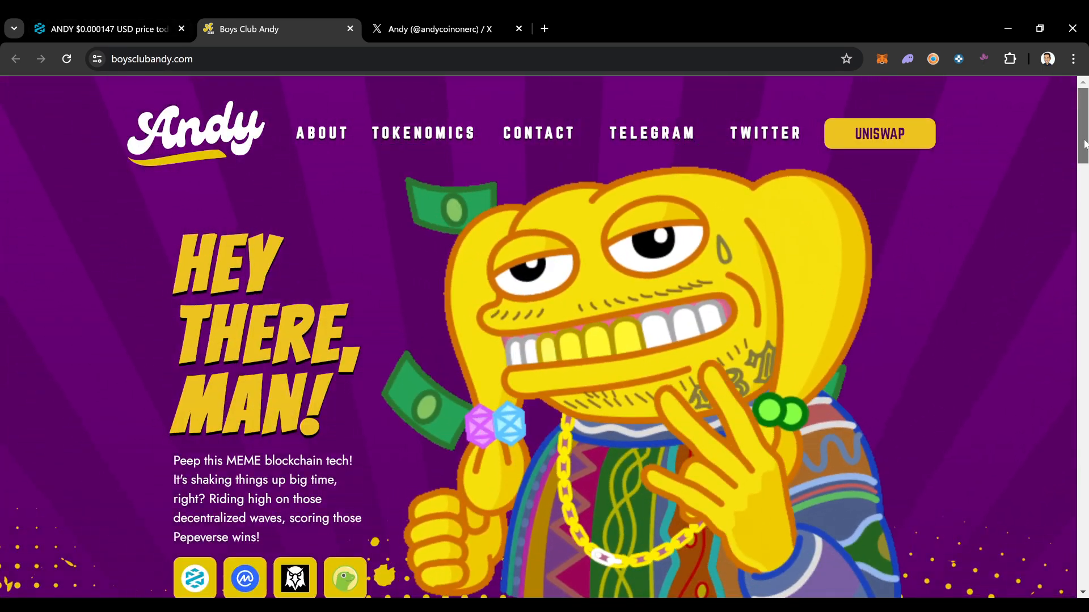
{"action": "scroll", "scroll_direction": "down", "scroll_amount": 3}
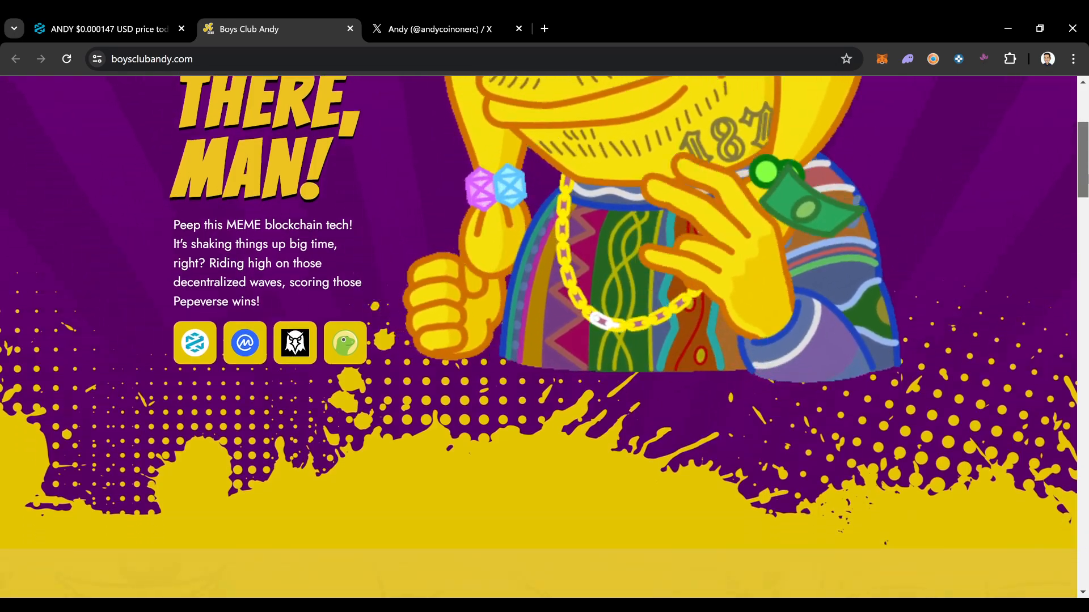
{"action": "scroll", "scroll_direction": "down", "scroll_amount": 3}
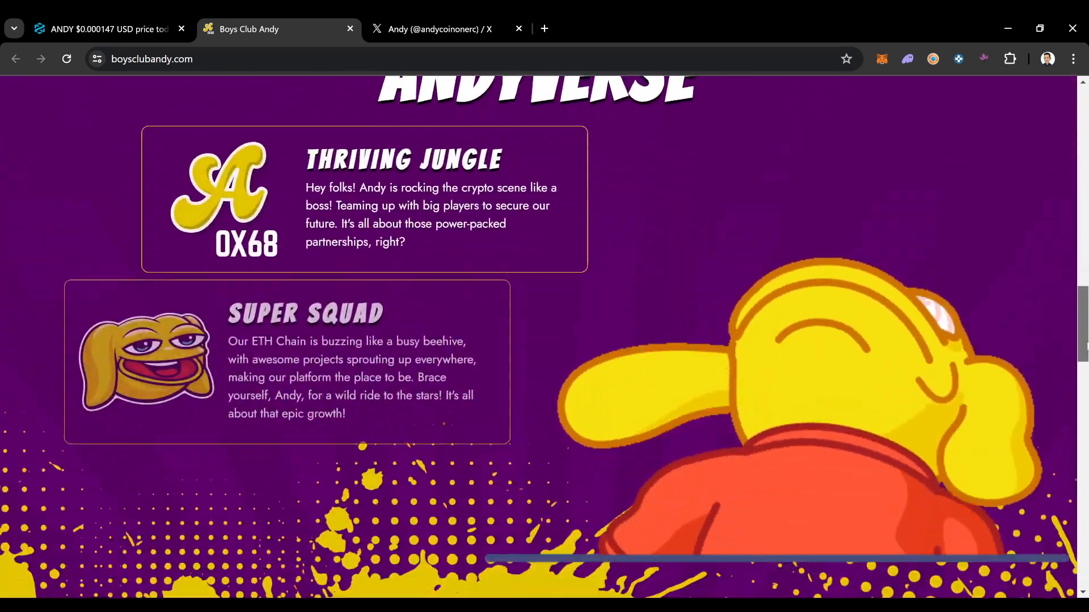
{"action": "scroll", "scroll_direction": "down", "scroll_amount": 3}
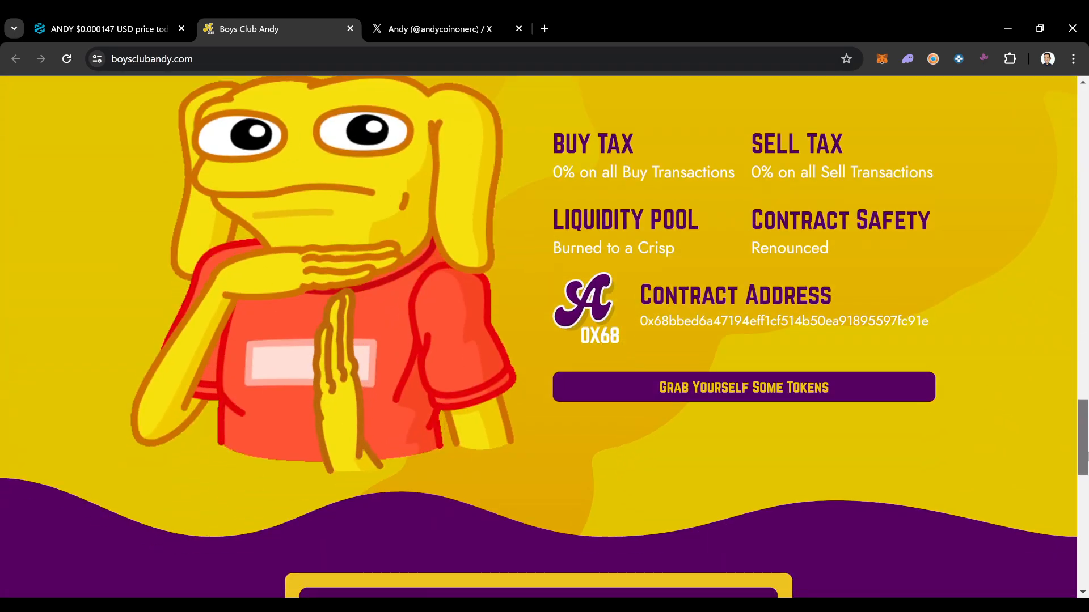
{"action": "scroll", "scroll_direction": "down", "scroll_amount": 3}
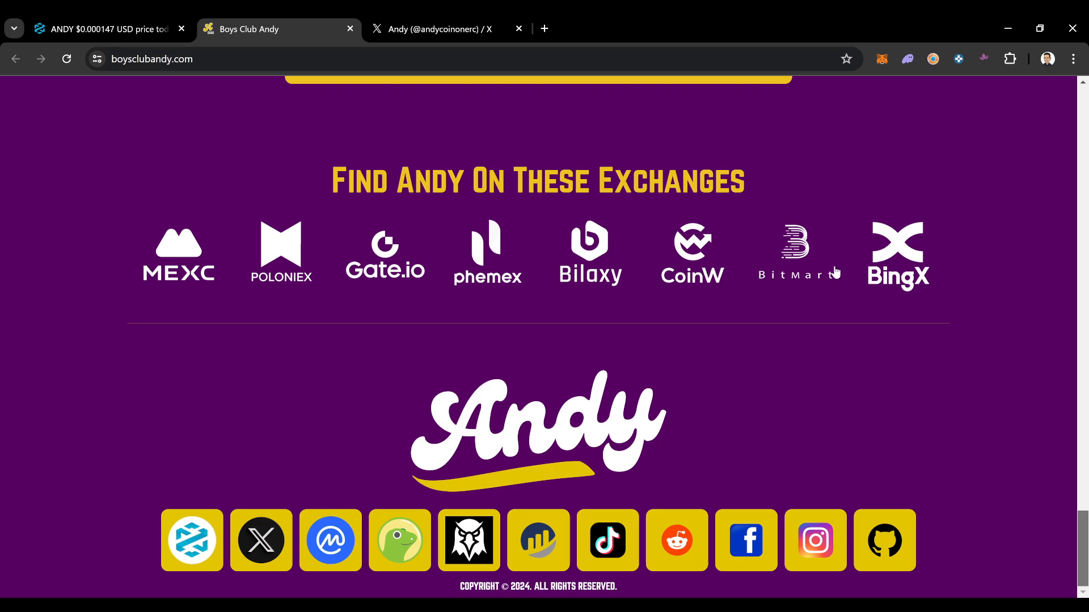
{"action": "mouse_move", "coordinate": [262, 275]}
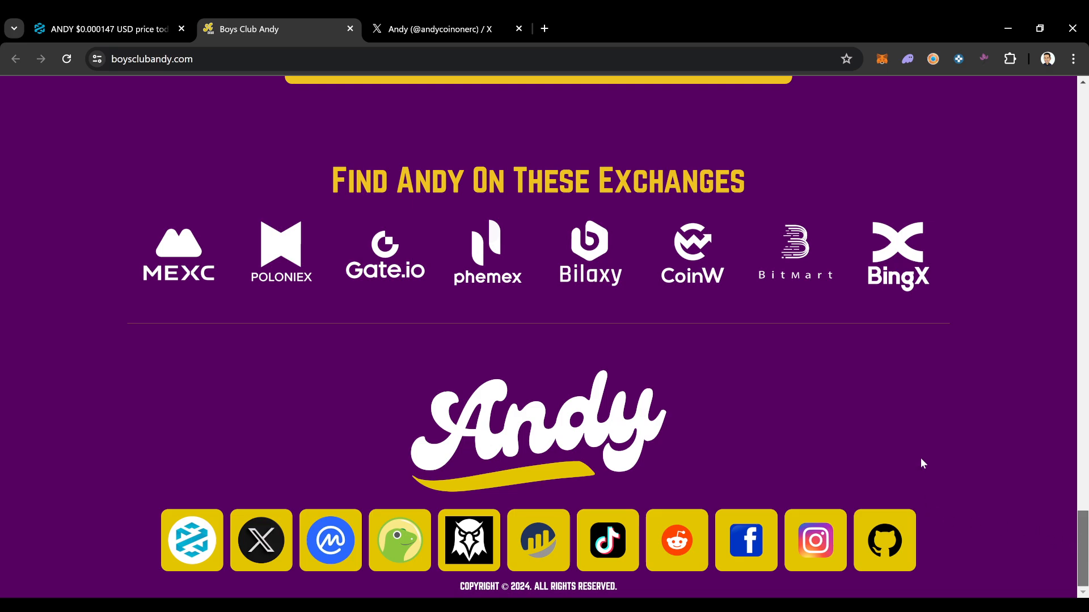
{"action": "mouse_move", "coordinate": [690, 251]}
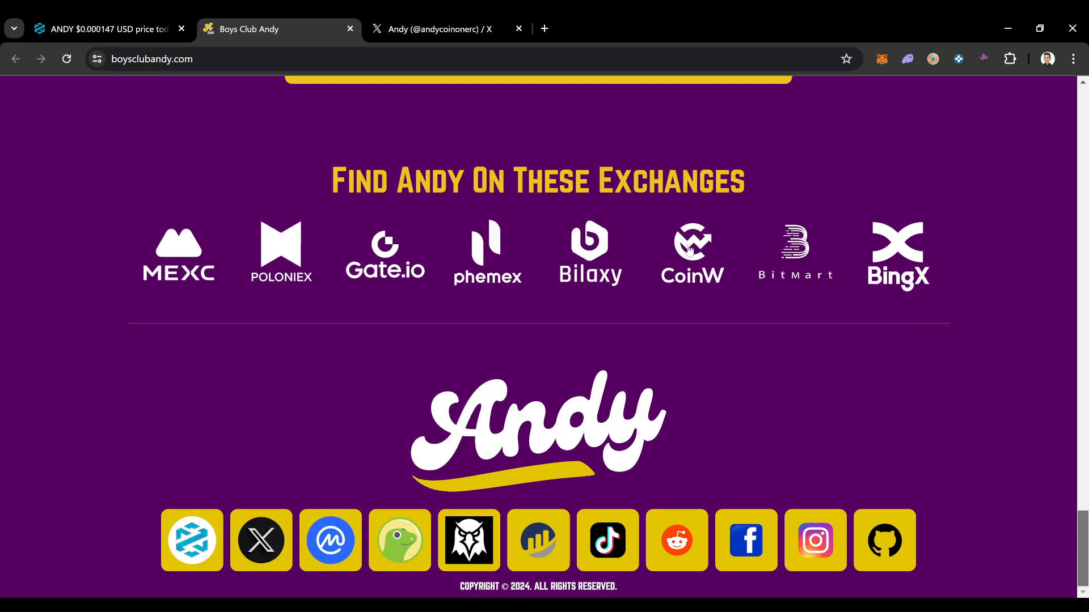
{"action": "mouse_move", "coordinate": [891, 505]}
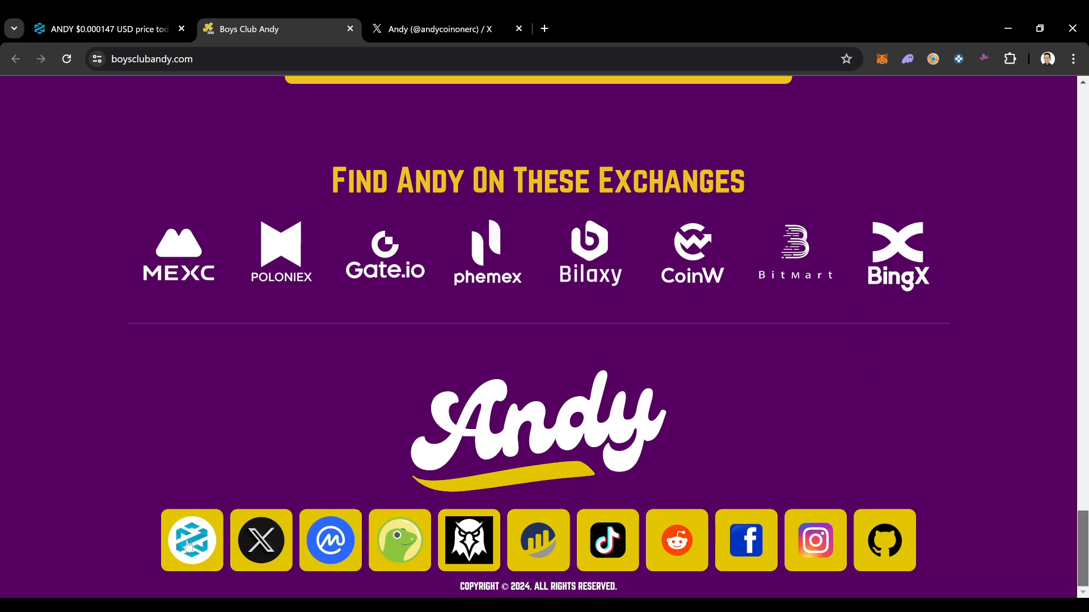
{"action": "mouse_move", "coordinate": [667, 531]}
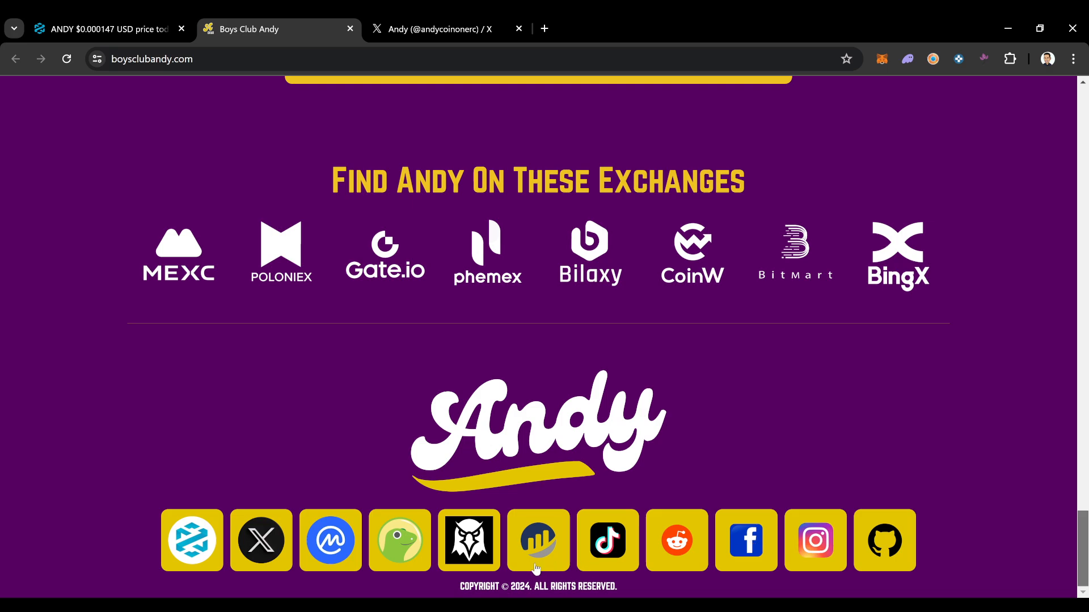
{"action": "left_click", "coordinate": [814, 541]}
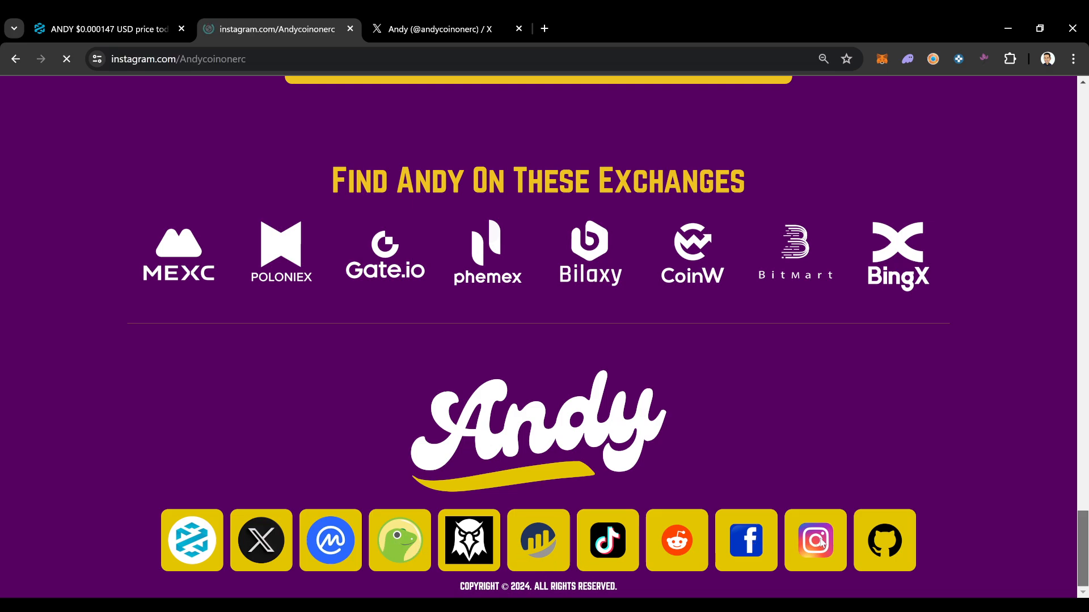
{"action": "left_click", "coordinate": [814, 540]}
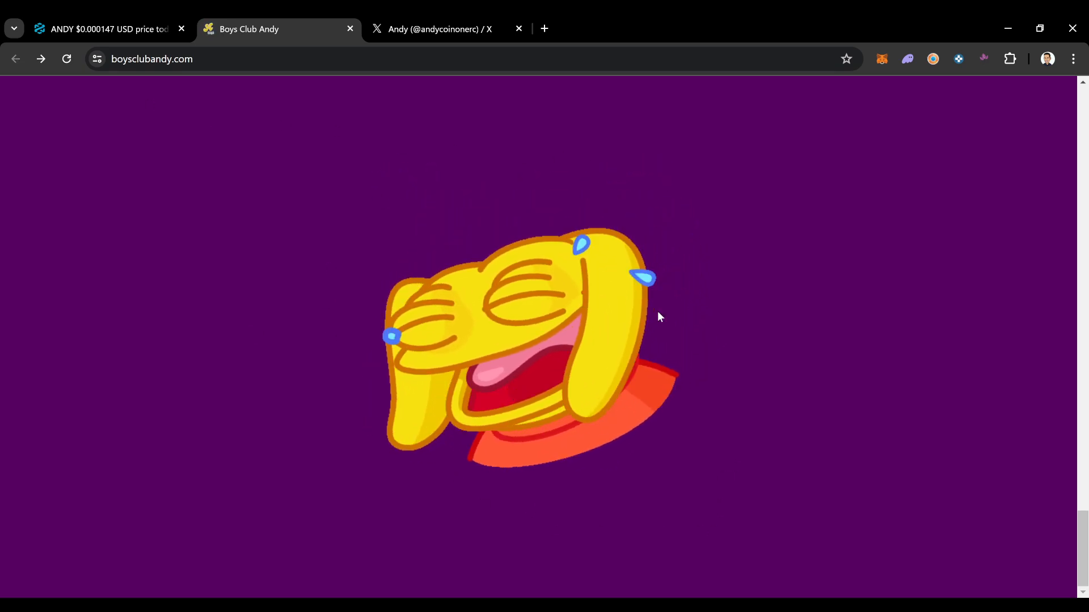
- Scroll boysclubandy.com through intro, about, Andyverse and Meme Mixtape Vol. 1, then return to DEXTools
{"action": "scroll", "scroll_direction": "down", "scroll_amount": 3}
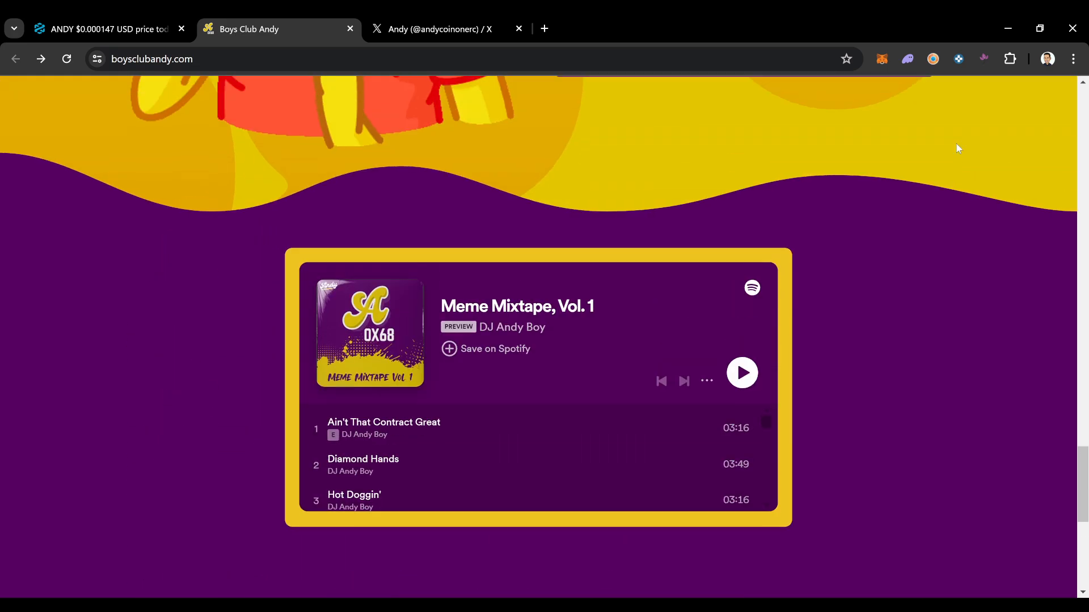
{"action": "scroll", "scroll_direction": "down", "scroll_amount": 3}
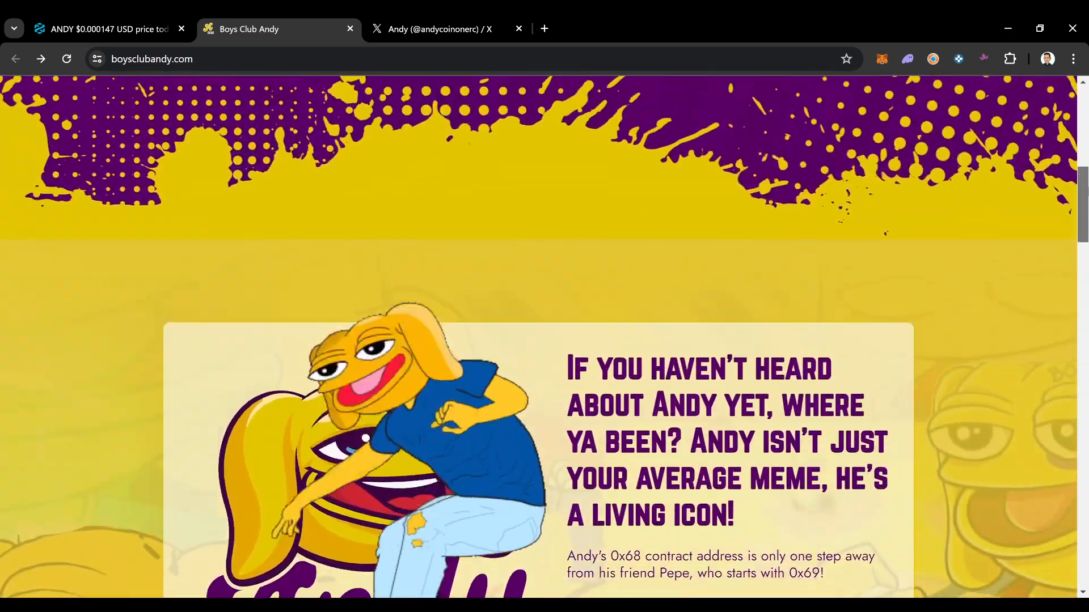
{"action": "scroll", "scroll_direction": "up", "scroll_amount": 3}
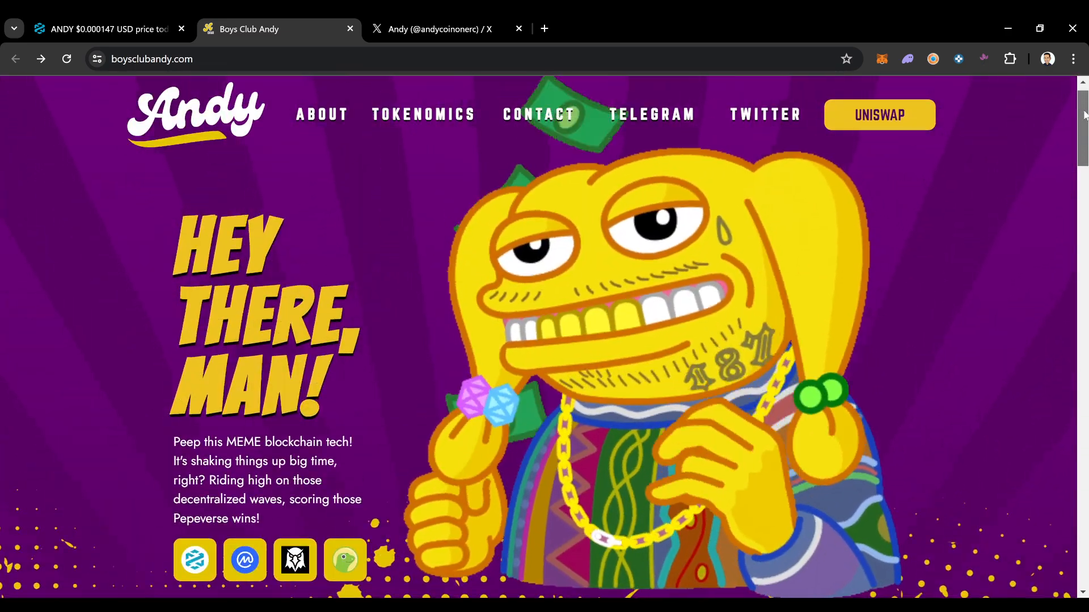
{"action": "scroll", "scroll_direction": "down", "scroll_amount": 3}
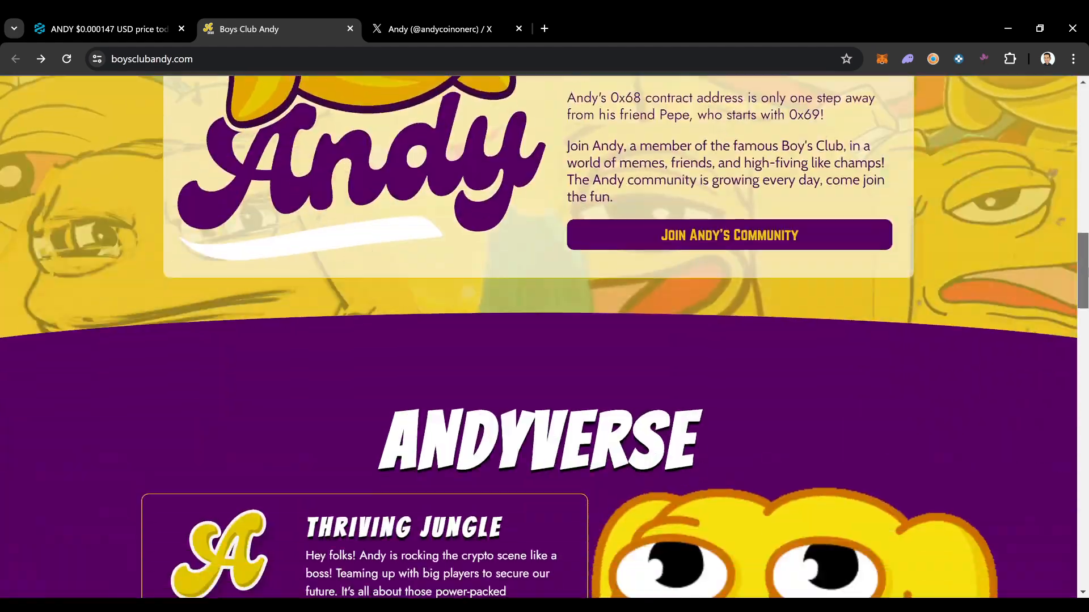
{"action": "scroll", "scroll_direction": "down", "scroll_amount": 3}
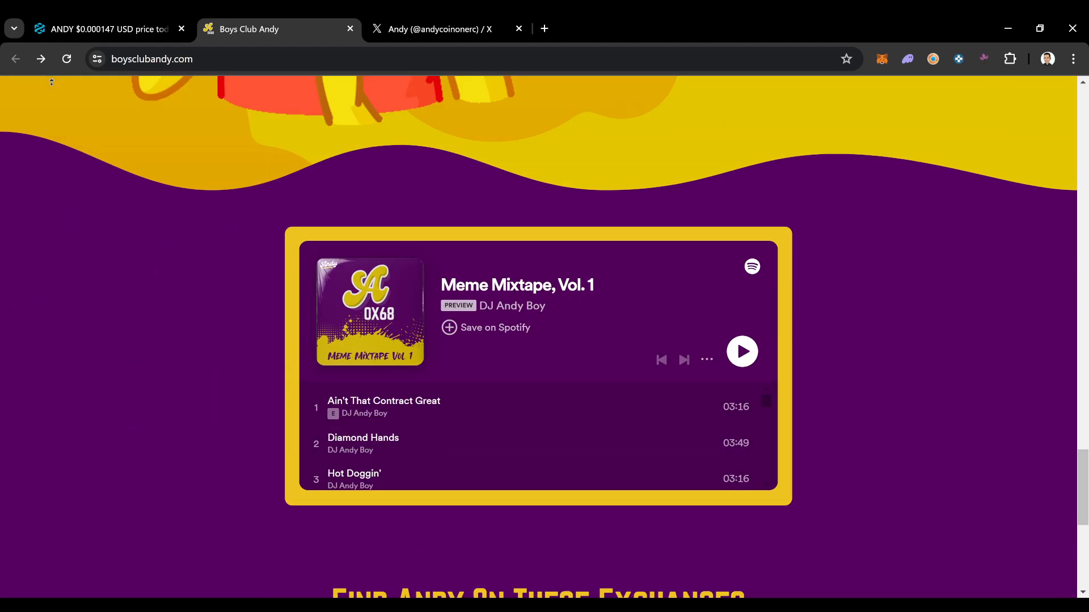
{"action": "left_click", "coordinate": [104, 29]}
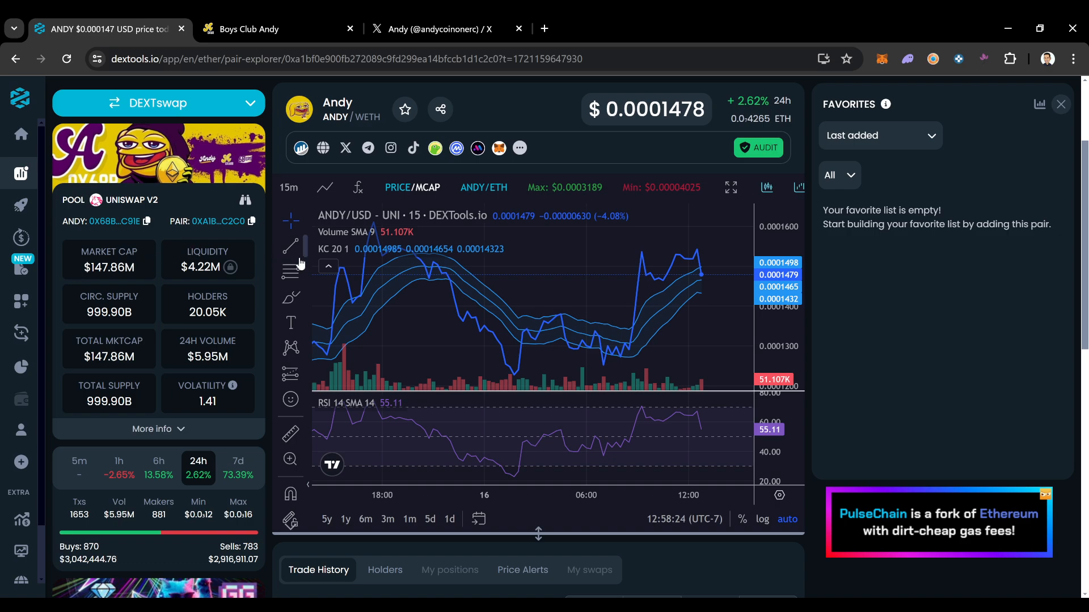
{"action": "mouse_move", "coordinate": [479, 291]}
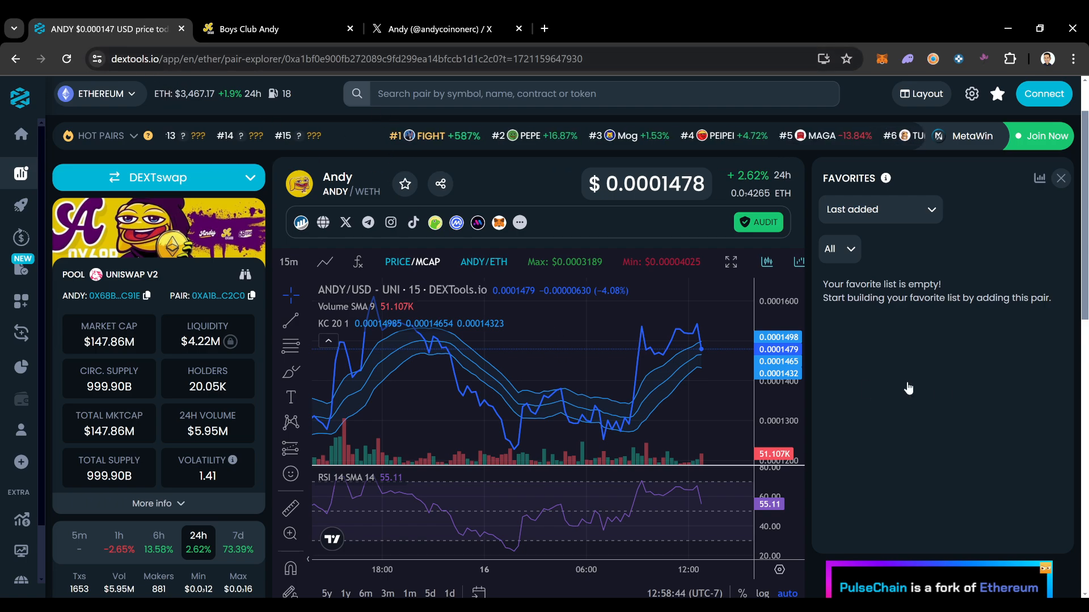
- Scroll down the DEXTools ANDY/WETH pair page
{"action": "scroll", "scroll_direction": "down", "scroll_amount": 3}
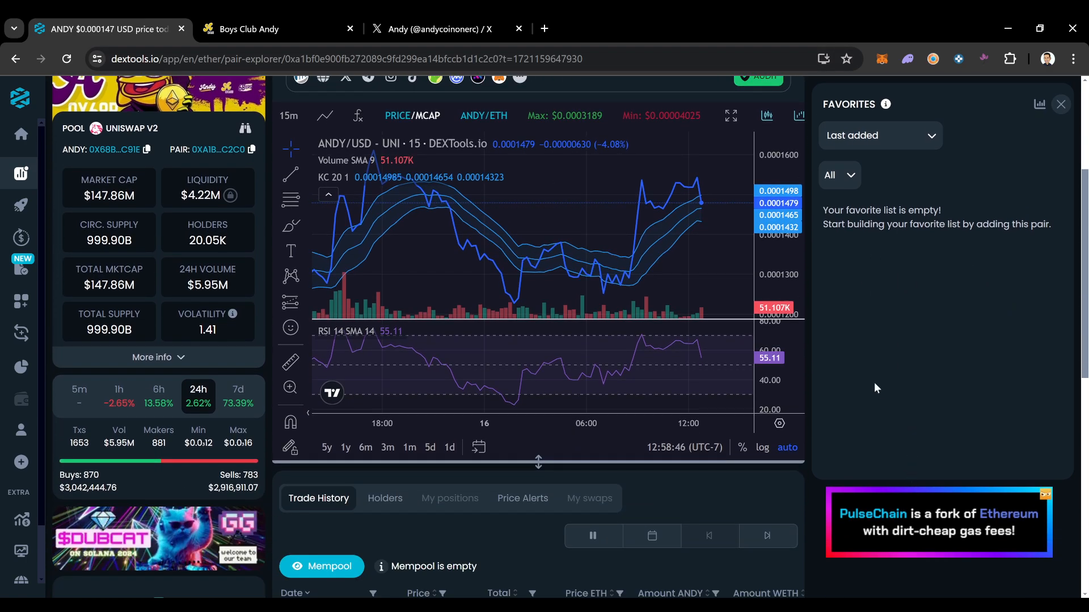
{"action": "scroll", "scroll_direction": "down", "scroll_amount": 3}
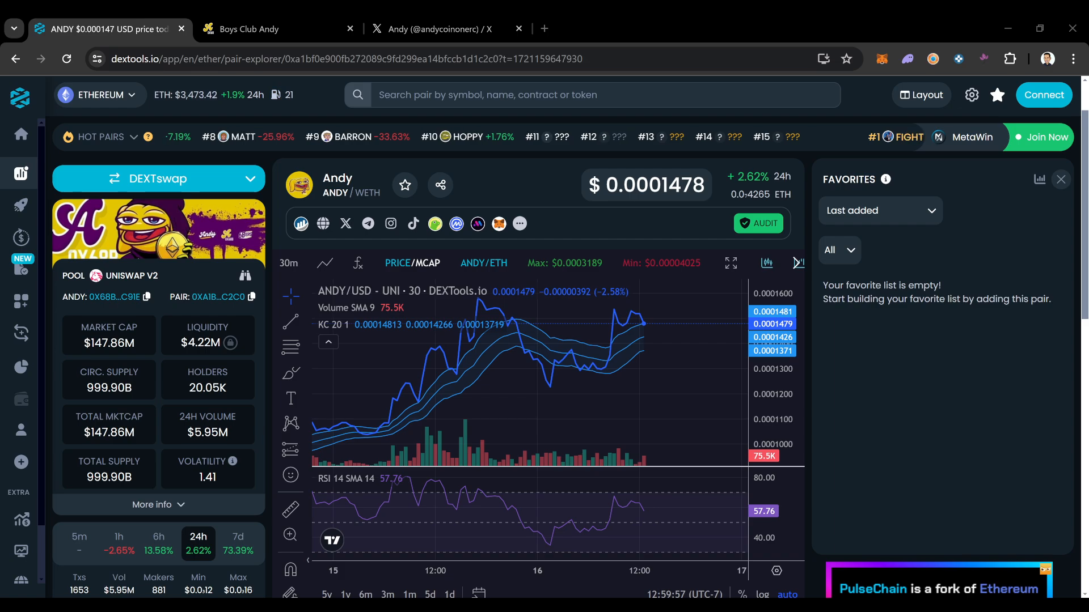
{"action": "mouse_move", "coordinate": [527, 411]}
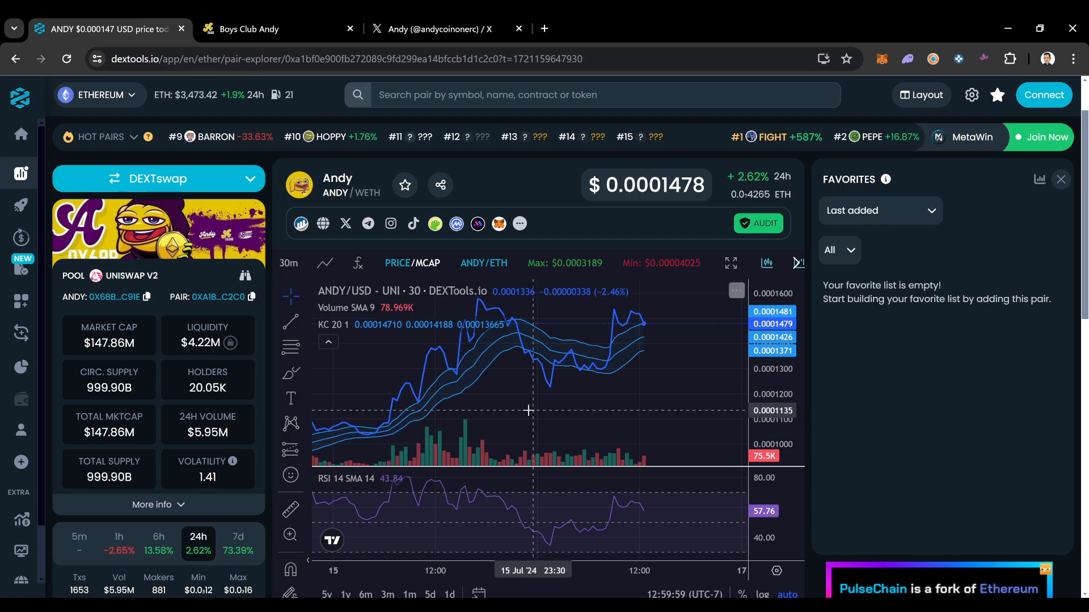